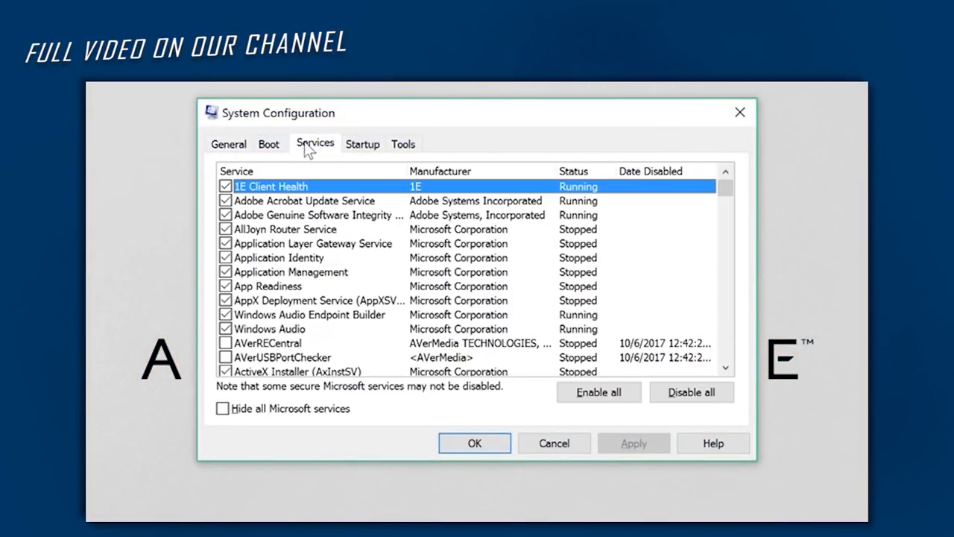
# Step: Tick 'Hide all Microsoft services' on the System Configuration Services tab
pyautogui.click(222, 409)
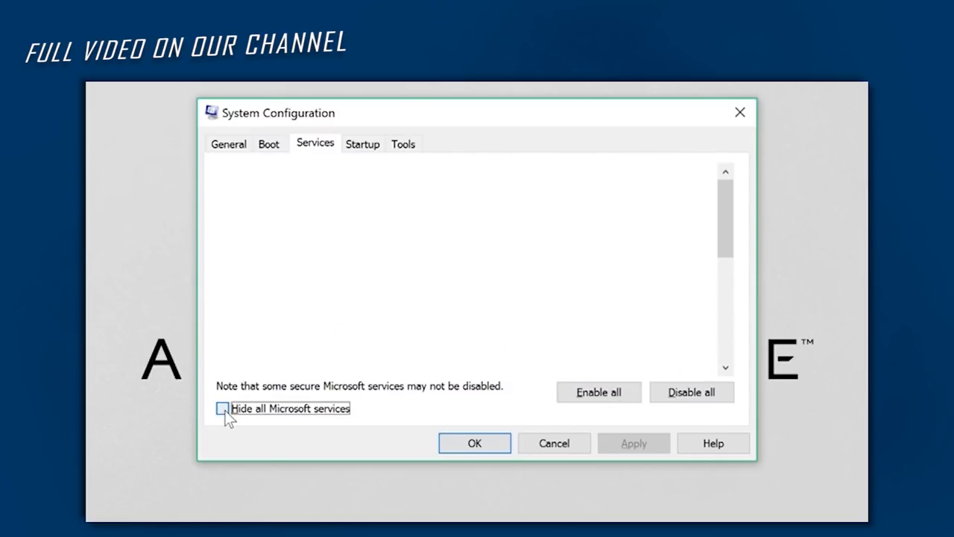
pyautogui.click(223, 408)
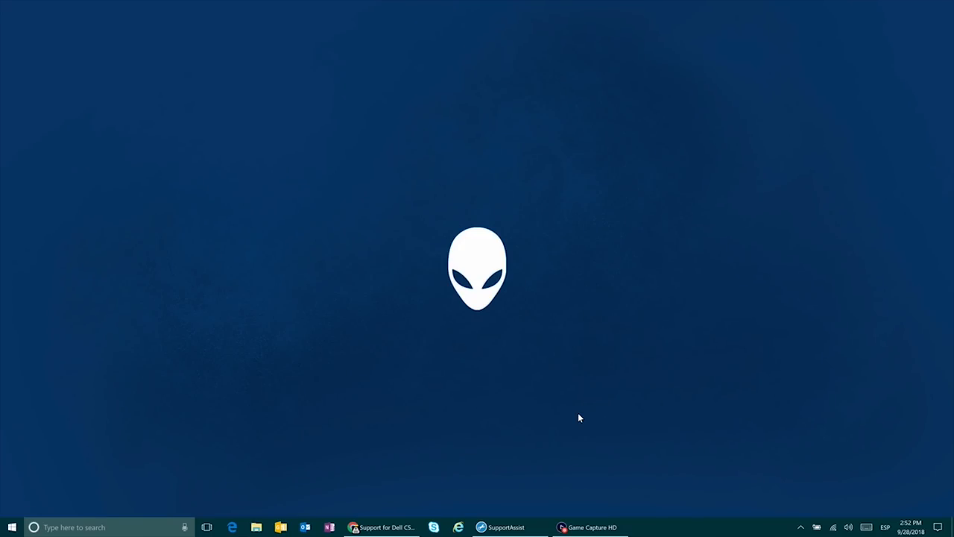
# Step: Check for Windows updates in Settings, confirming the device is up to date
pyautogui.click(12, 527)
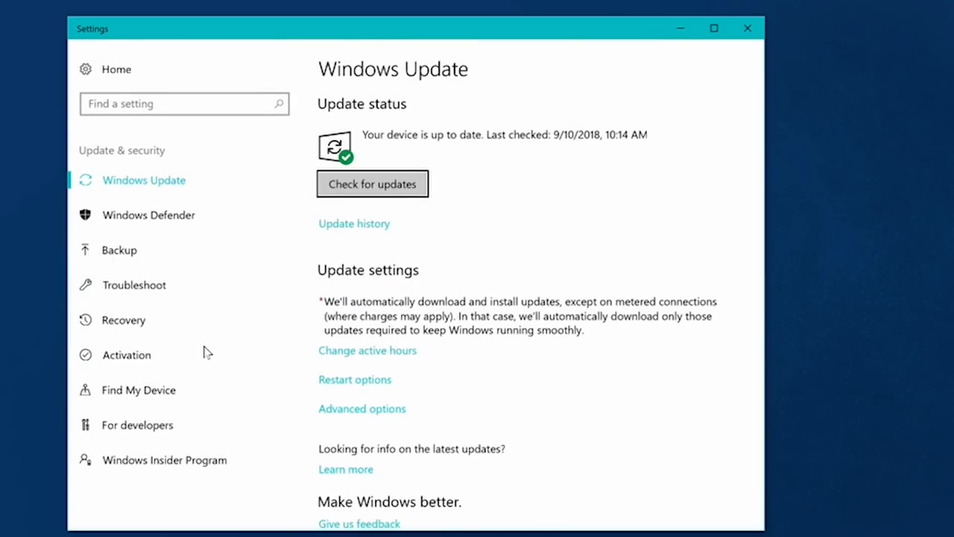
pyautogui.click(372, 184)
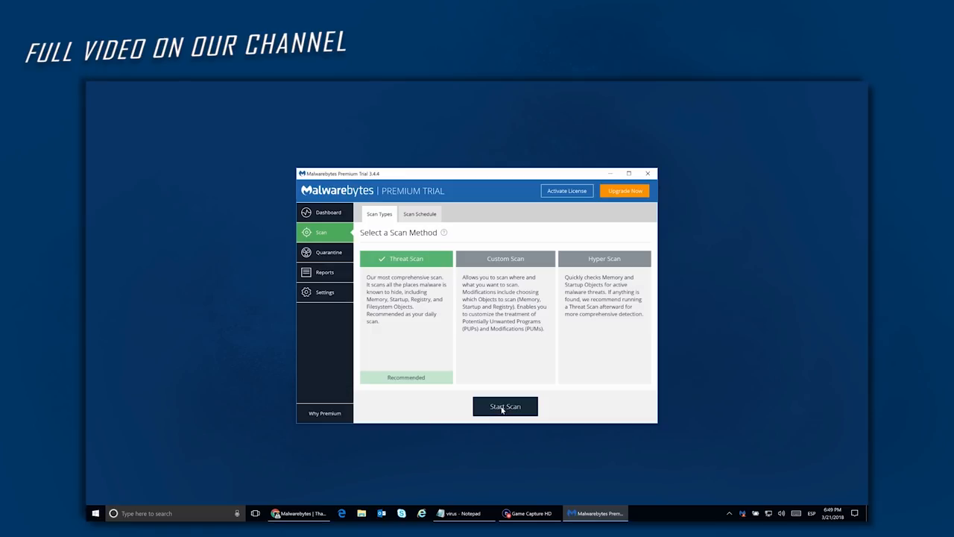
pyautogui.moveTo(604, 259)
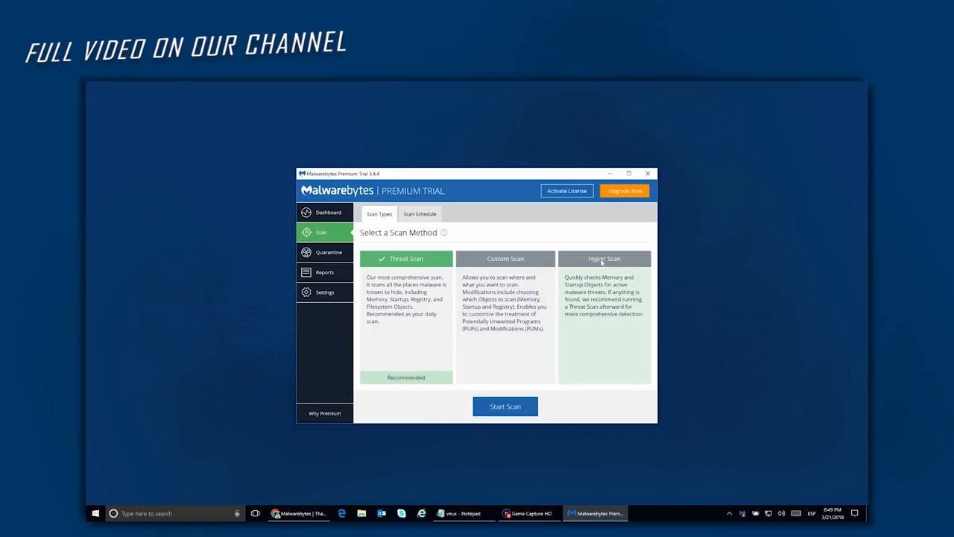
# Step: View the Malwarebytes scan method choices, with Threat Scan recommended
pyautogui.click(604, 258)
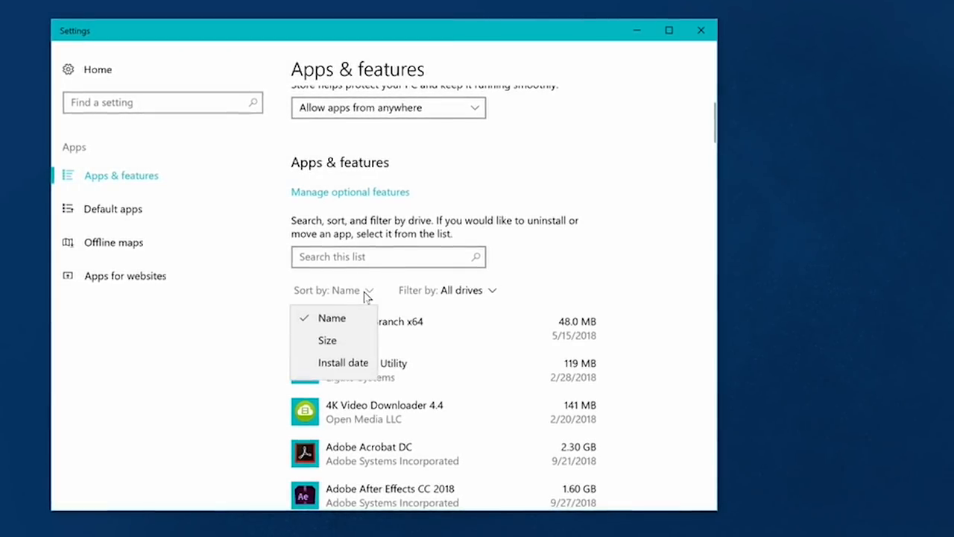
# Step: Sort Apps & features by install date and scroll the installed apps list
pyautogui.click(343, 362)
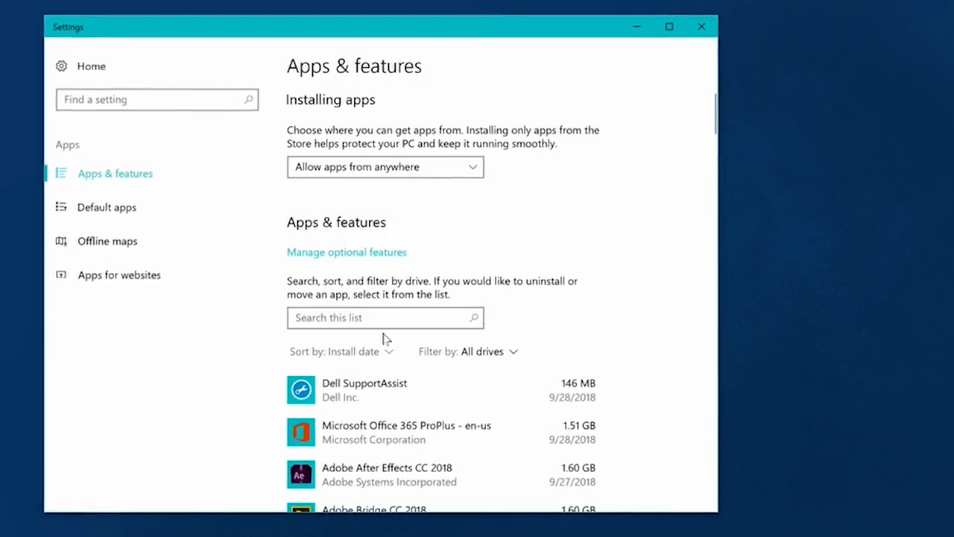
pyautogui.scroll(-3)
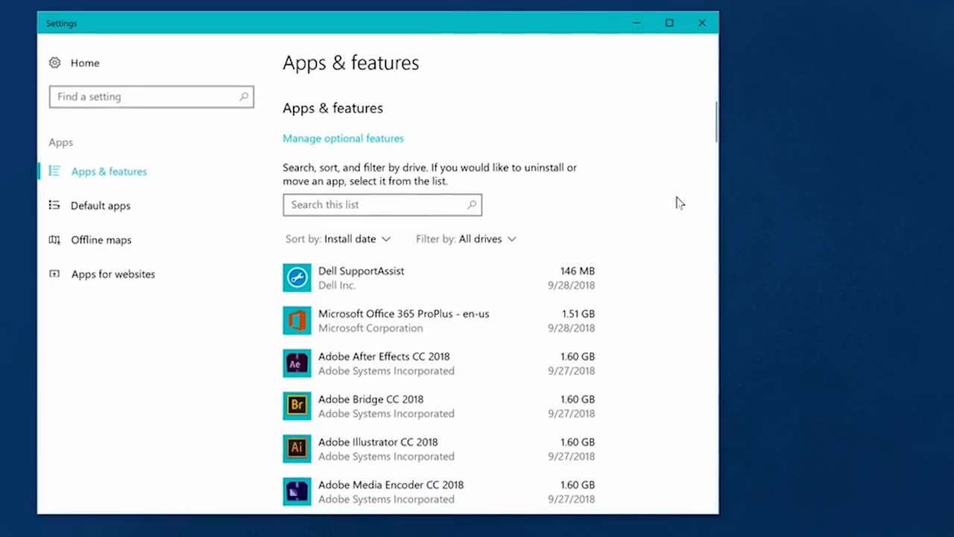
pyautogui.scroll(-3)
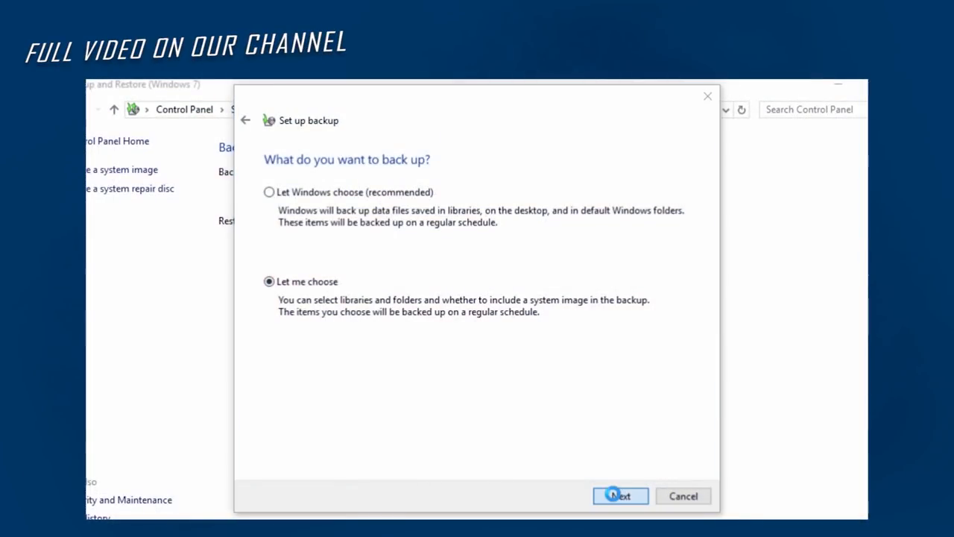
# Step: Choose backup items manually and include OS (C:) > Users > Desktop > Important Files
pyautogui.click(620, 495)
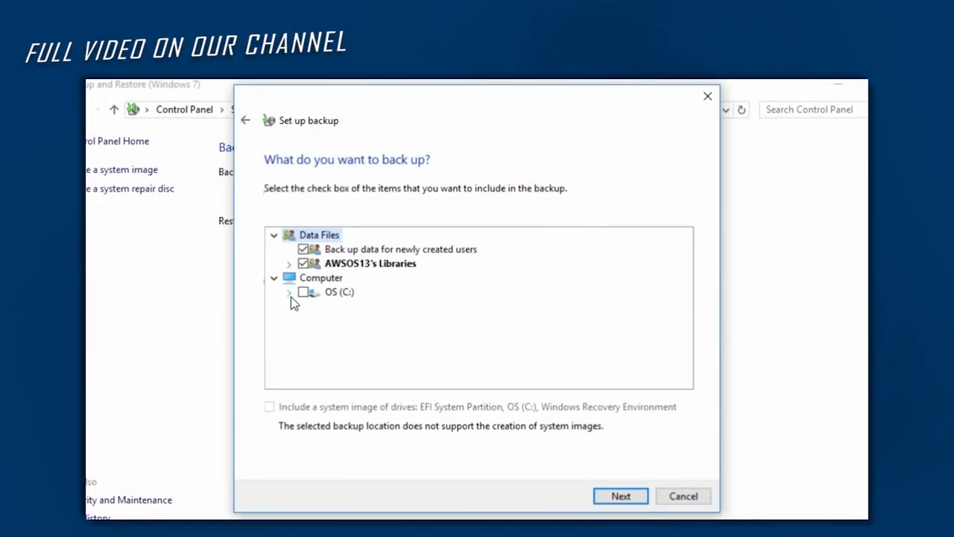
pyautogui.click(286, 292)
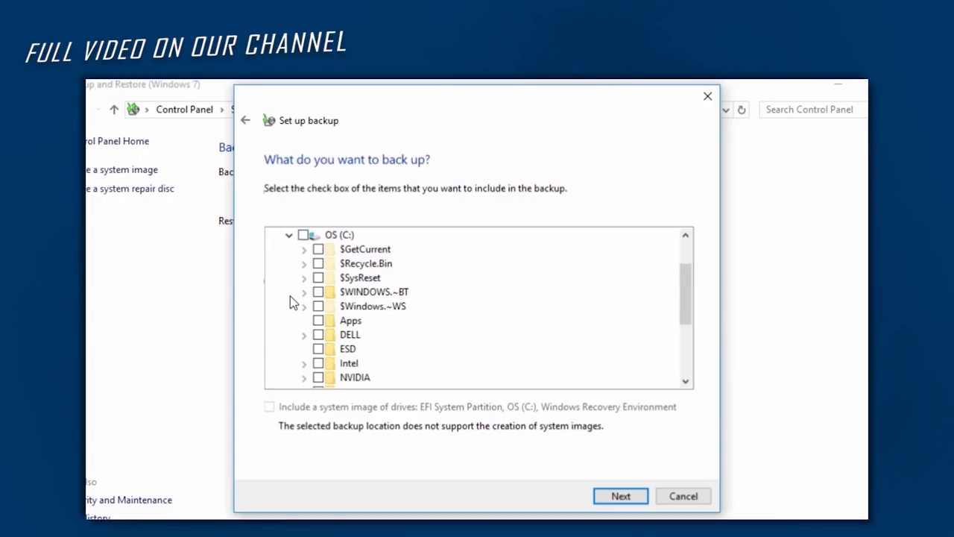
pyautogui.scroll(-3)
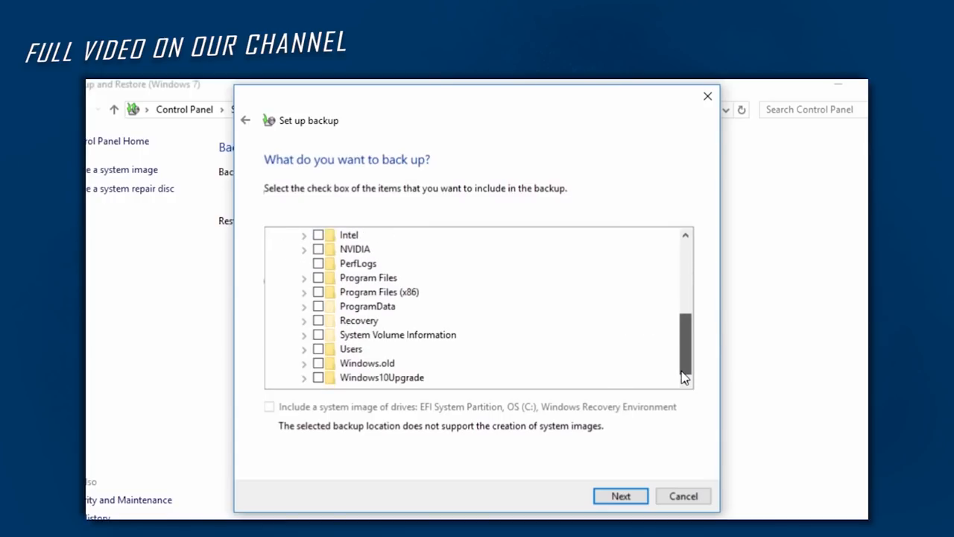
pyautogui.click(304, 348)
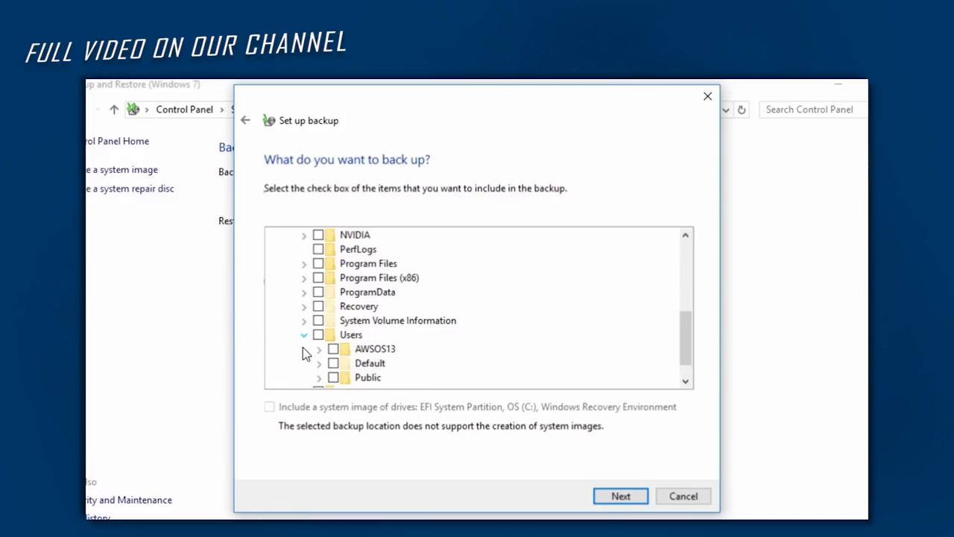
pyautogui.click(306, 348)
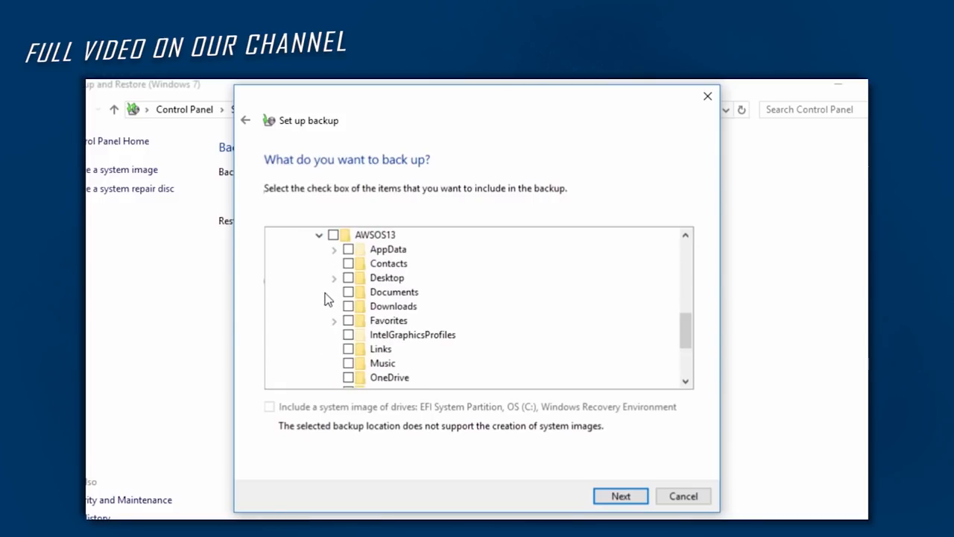
pyautogui.click(334, 277)
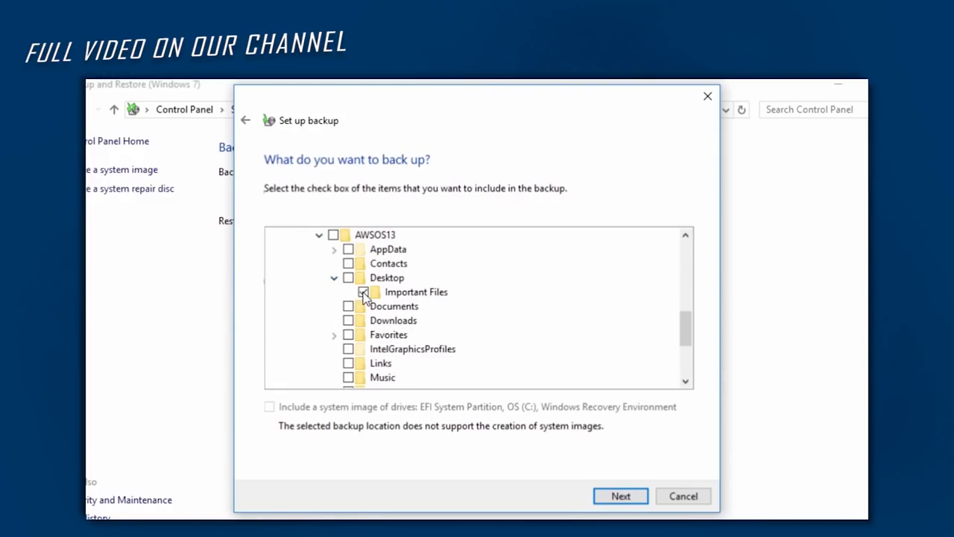
pyautogui.click(364, 291)
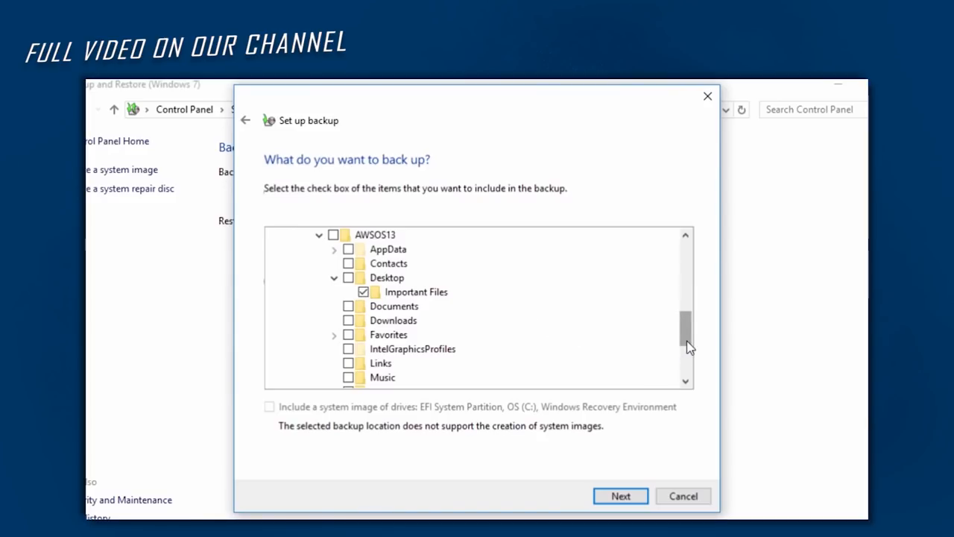